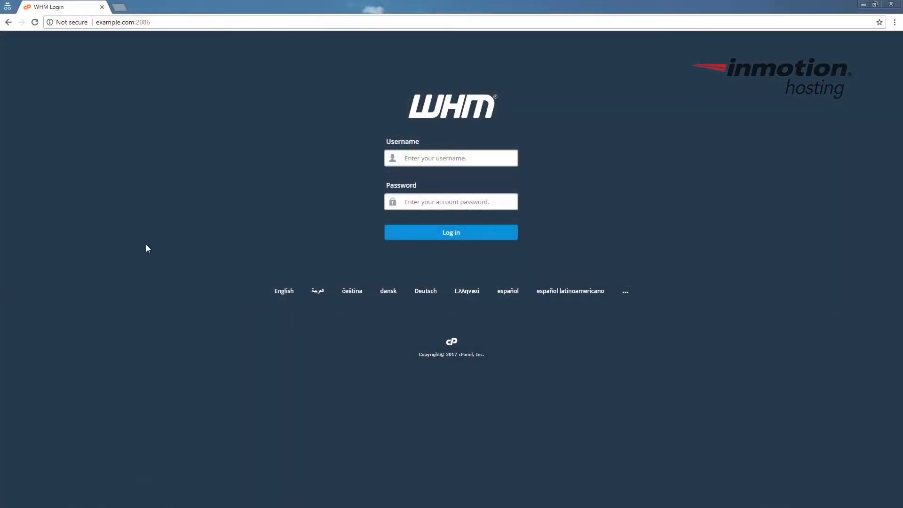
pyautogui.moveTo(140, 228)
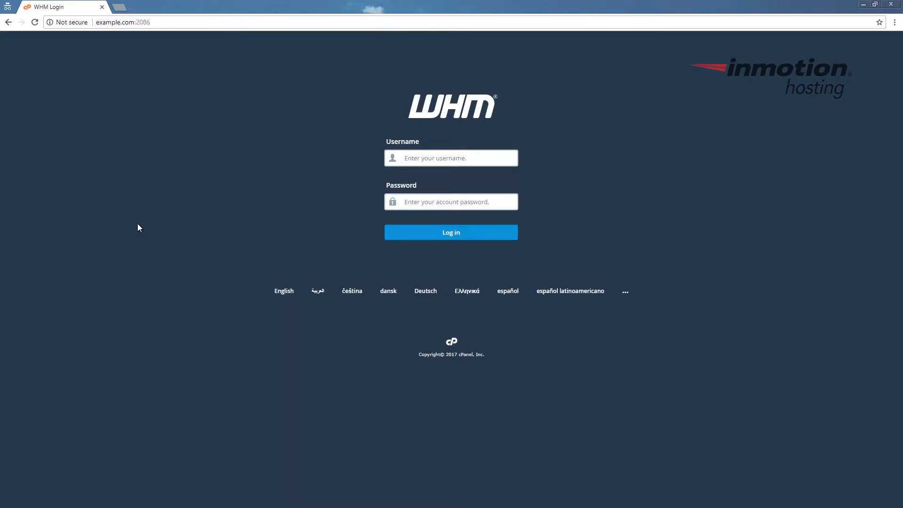
pyautogui.moveTo(167, 232)
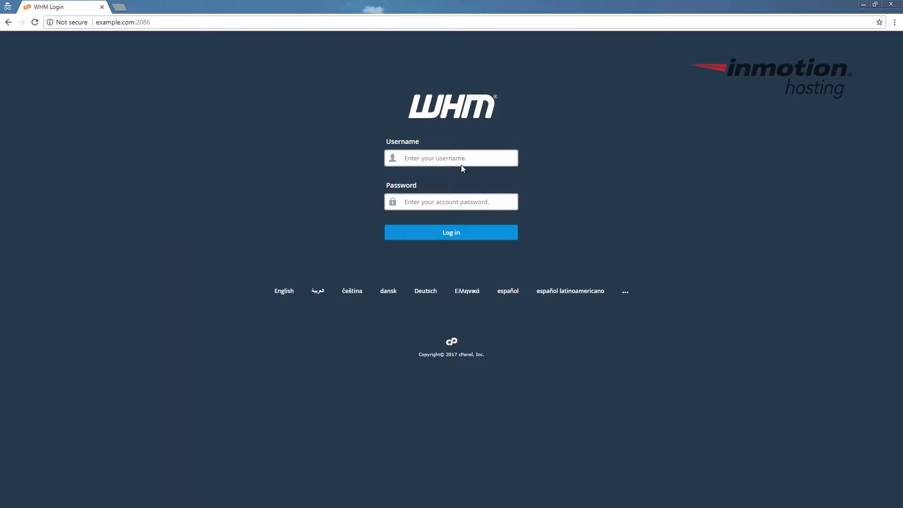
# Fill the login form with username root and its password.
pyautogui.write('root')
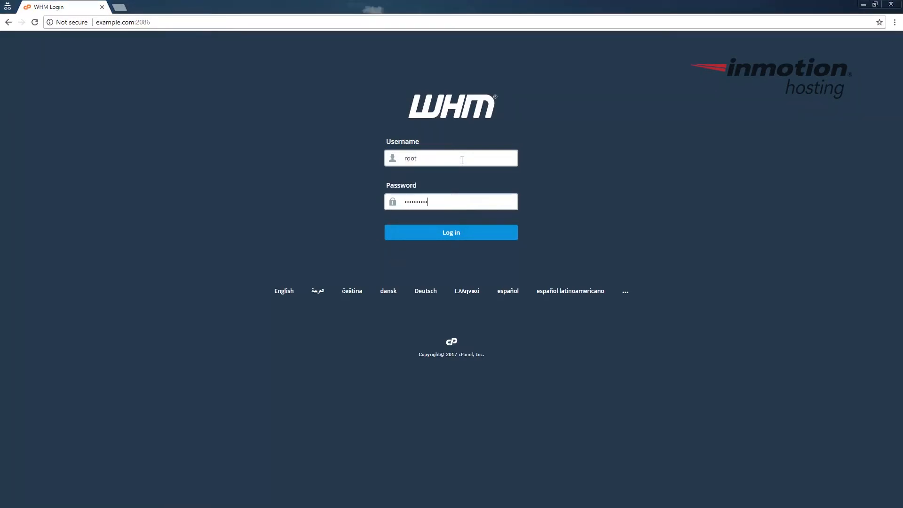
# Log in as root and go to Tweak Settings under Server Configuration.
pyautogui.click(451, 232)
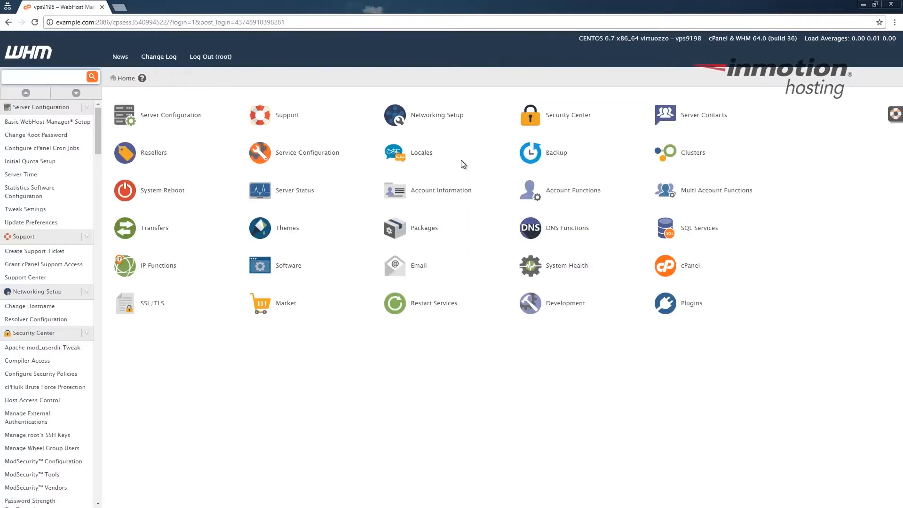
pyautogui.moveTo(380, 156)
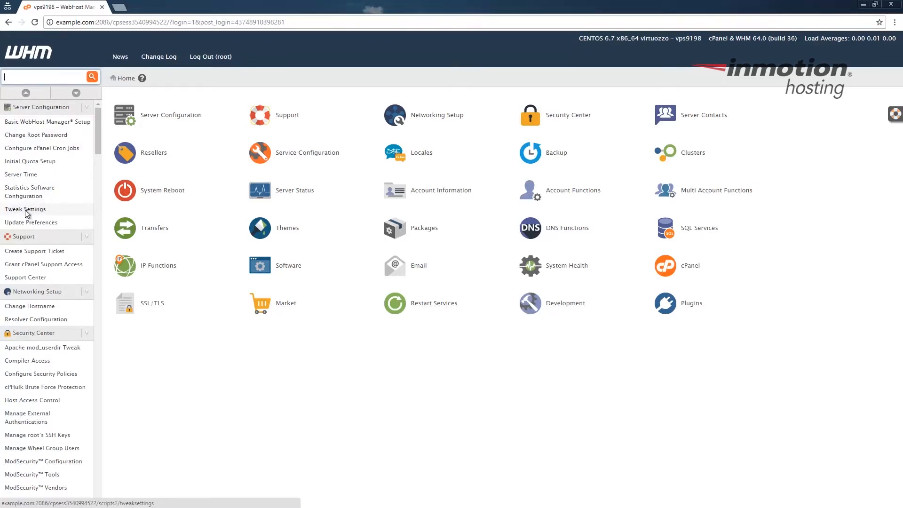
pyautogui.click(24, 209)
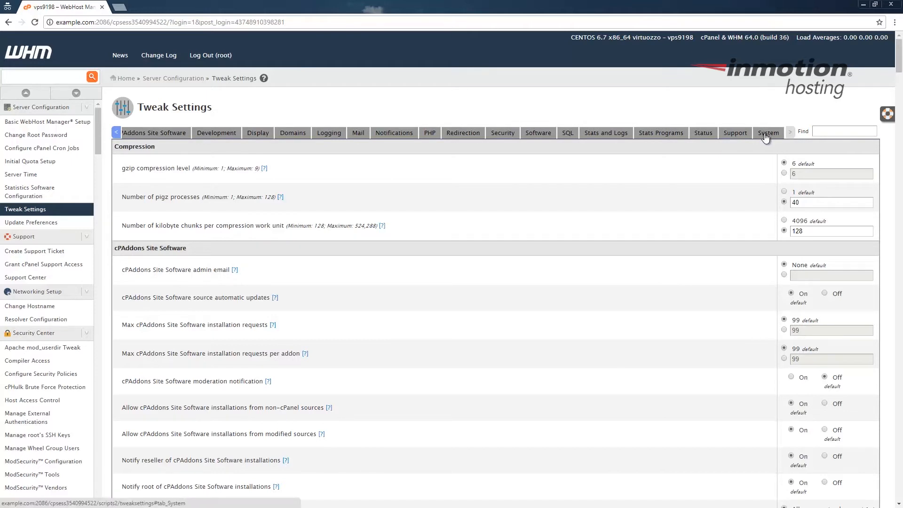
# Show the System category and locate the Apache non-SSL IP/port setting.
pyautogui.click(768, 132)
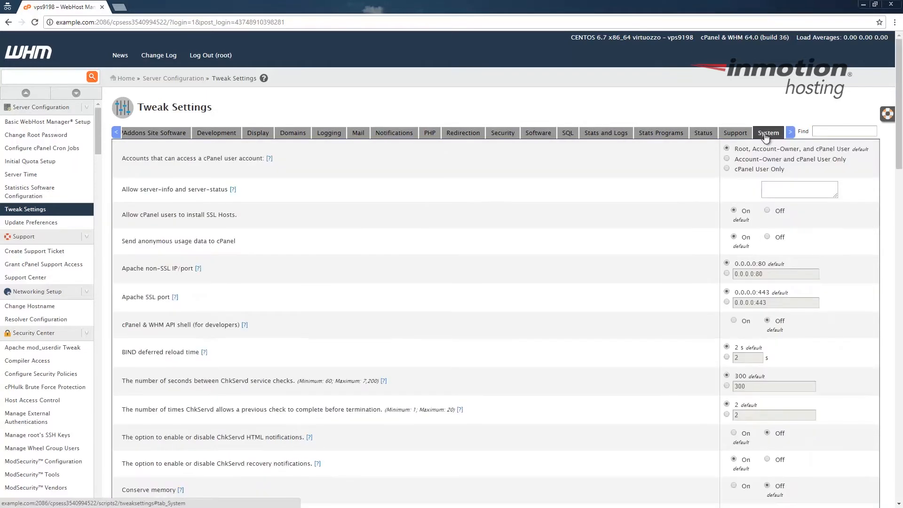
pyautogui.moveTo(418, 168)
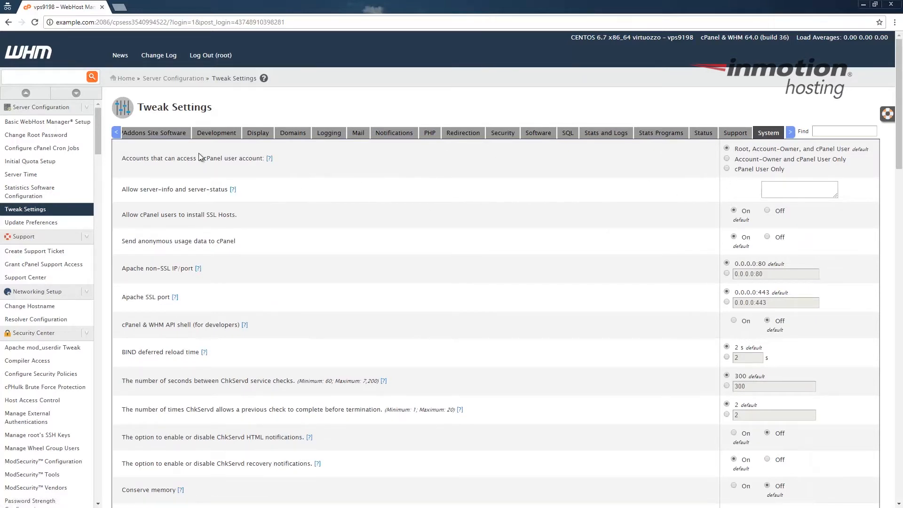
pyautogui.scroll(-3)
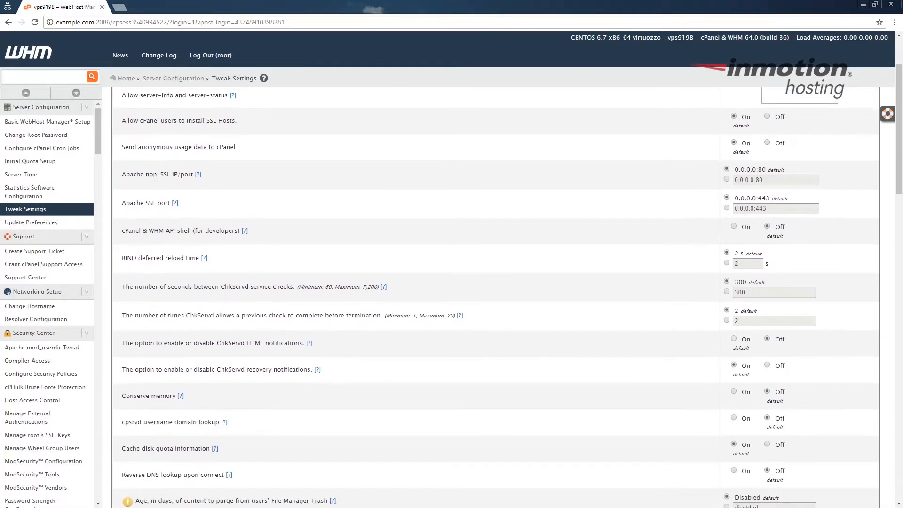
pyautogui.doubleClick(140, 174)
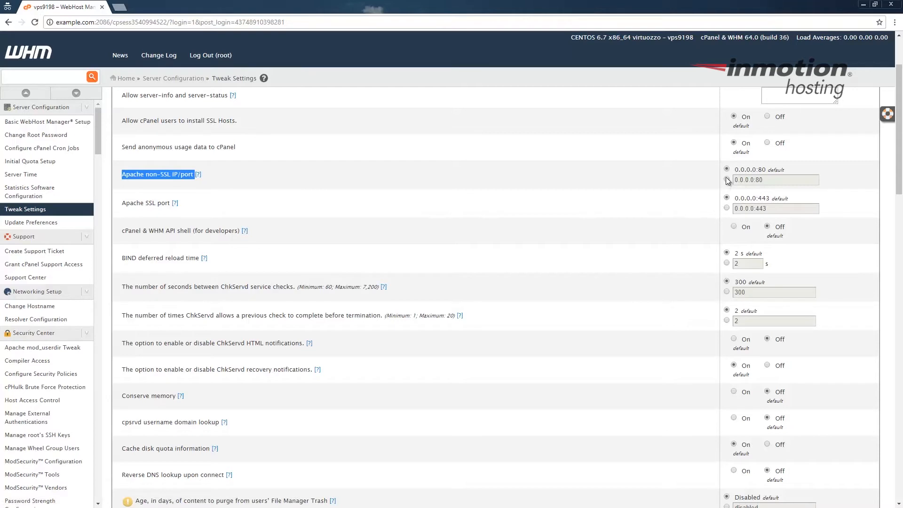
# Set custom Apache ports: non-SSL 0.0.0.0:8080 and SSL 0.0.0.0:8443.
pyautogui.click(775, 180)
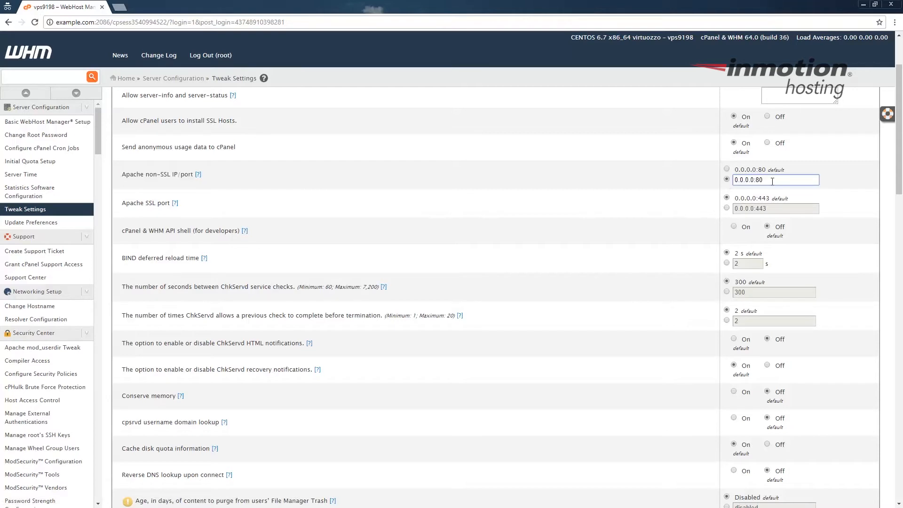
pyautogui.scroll(-3)
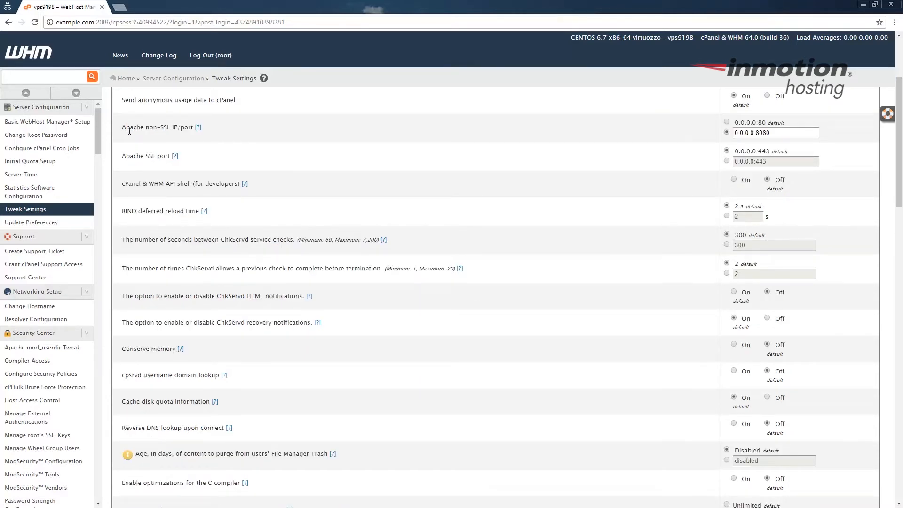
pyautogui.moveTo(175, 159)
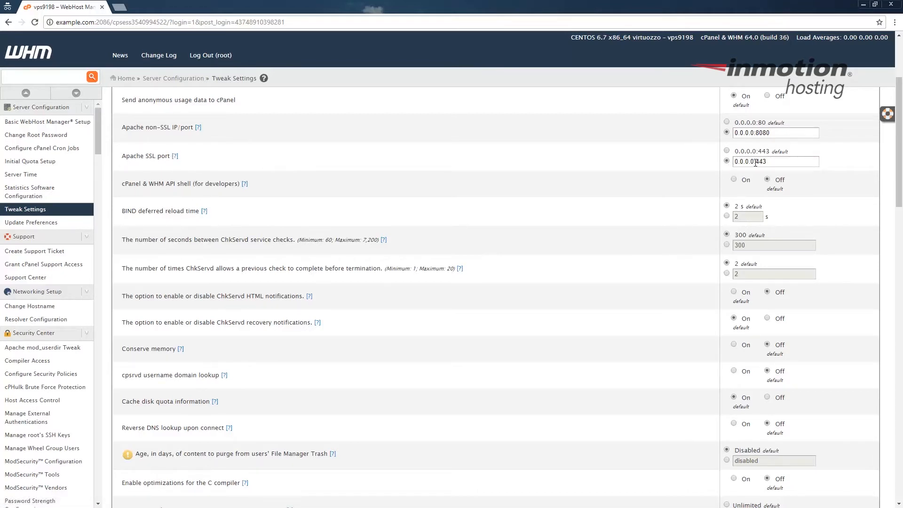
pyautogui.click(775, 160)
pyautogui.write('8')
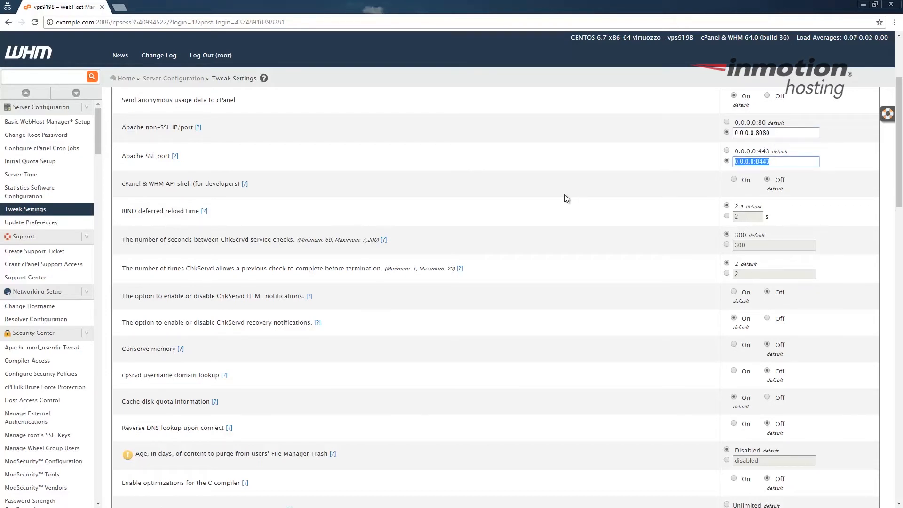
# Save Tweak Settings, confirming ports updated to 8080 and 8443.
pyautogui.scroll(-3)
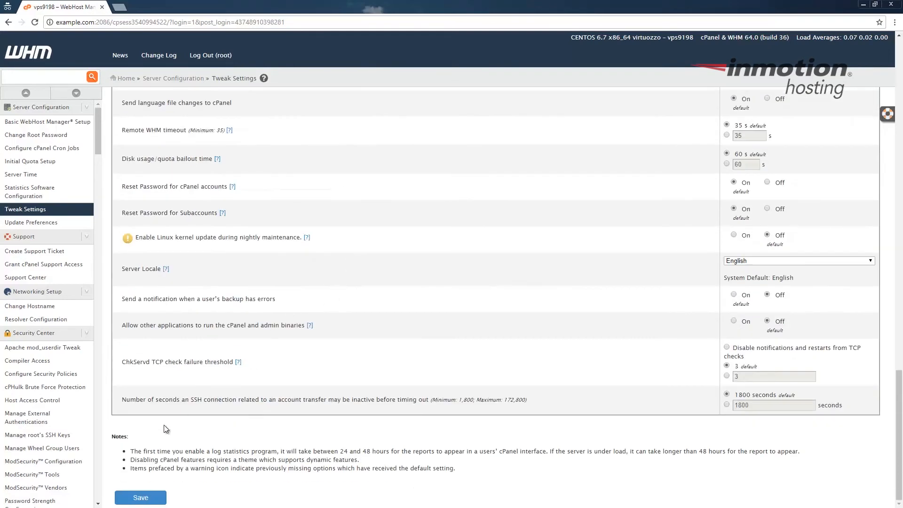
pyautogui.click(140, 496)
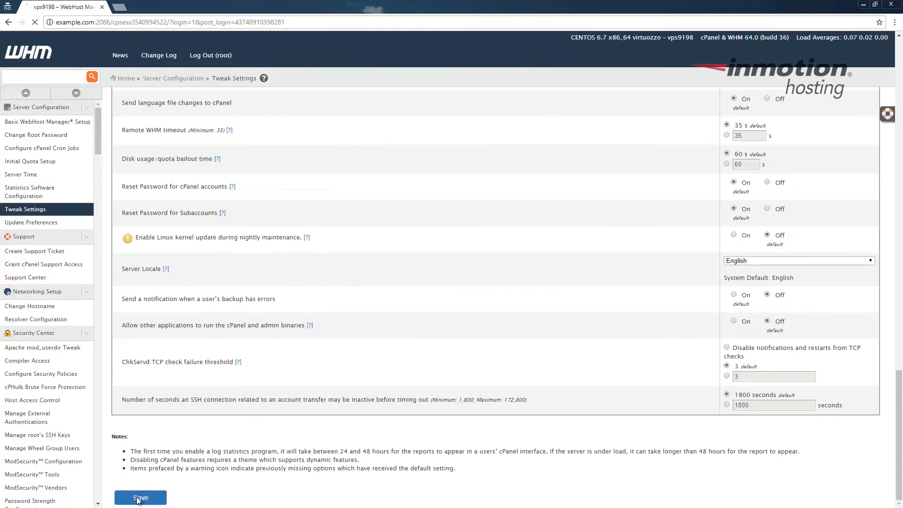
pyautogui.click(140, 496)
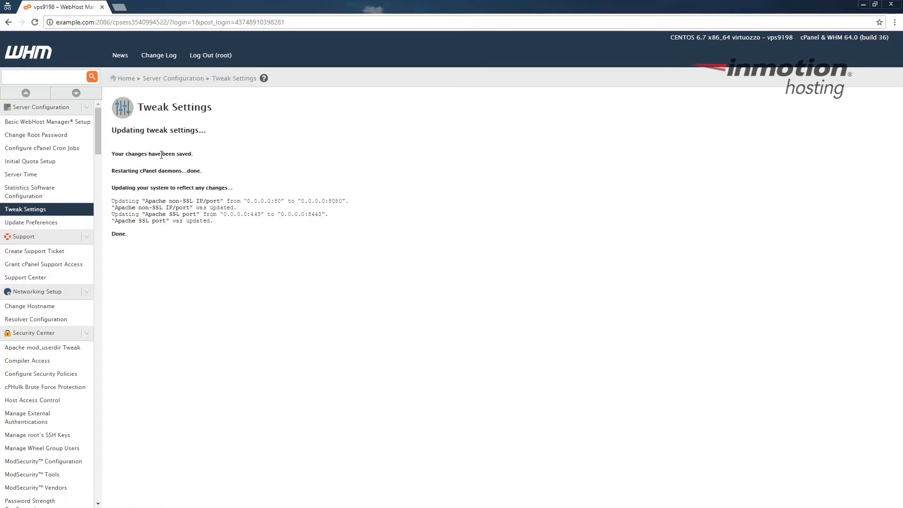
pyautogui.moveTo(225, 281)
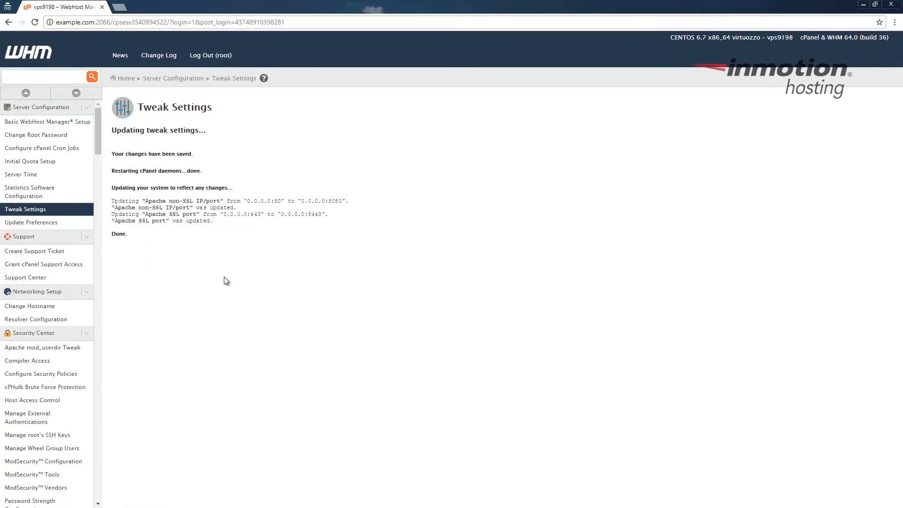
pyautogui.moveTo(209, 283)
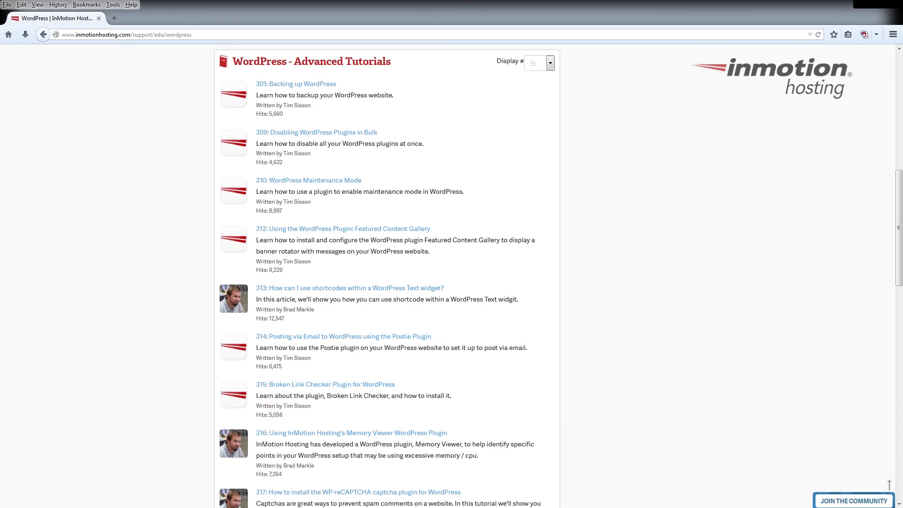
# Go to the Join the Community page from the tutorials page.
pyautogui.click(853, 501)
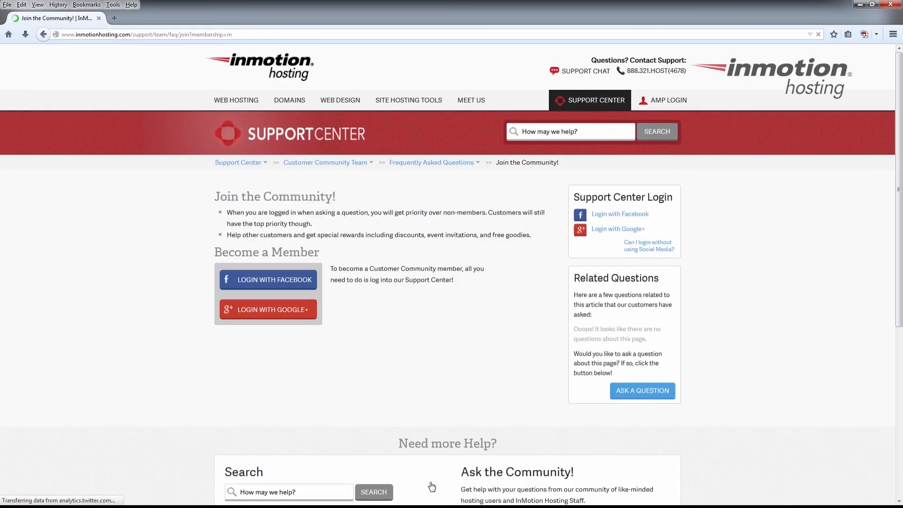